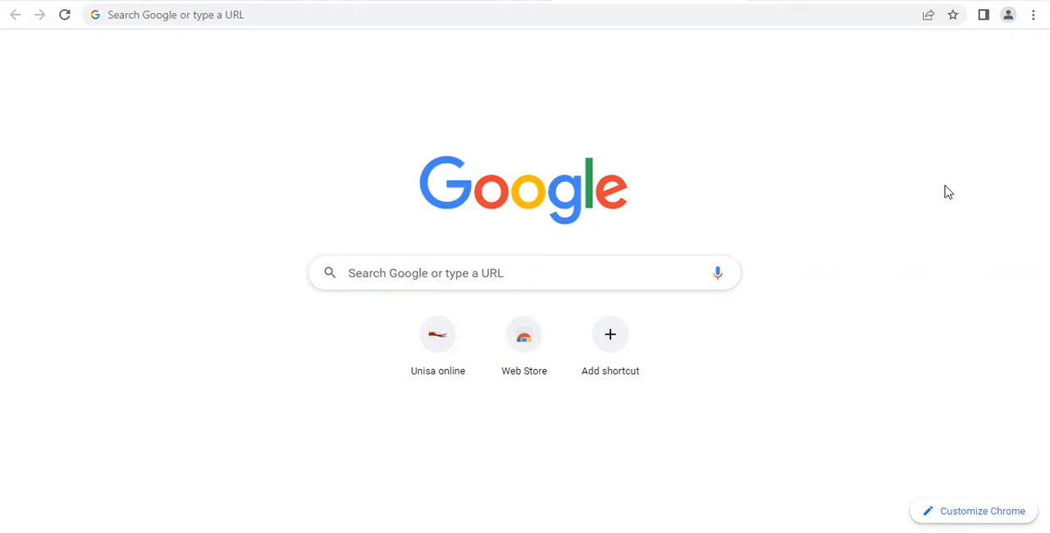
- Search Google for 'iris for chrome' to find the IRIS extension
{"action": "left_click", "coordinate": [174, 15]}
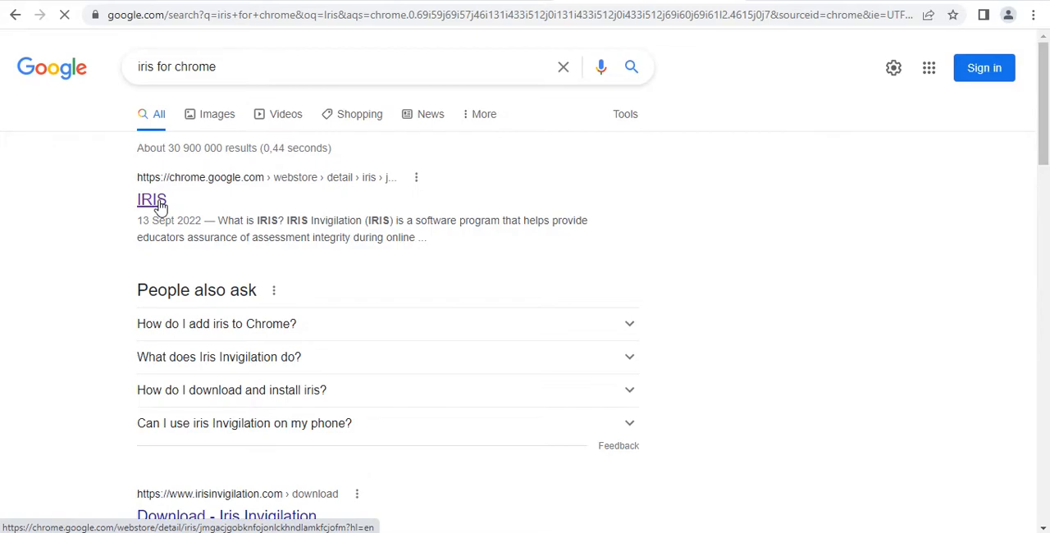
- Open the IRIS Chrome Web Store result and highlight its name and install option
{"action": "left_click", "coordinate": [151, 200]}
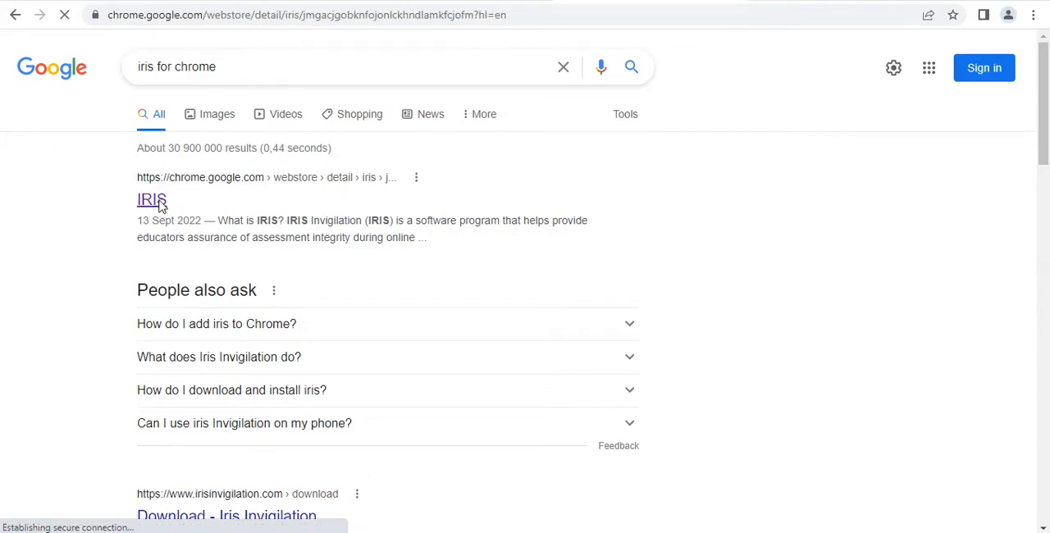
{"action": "left_click", "coordinate": [151, 200]}
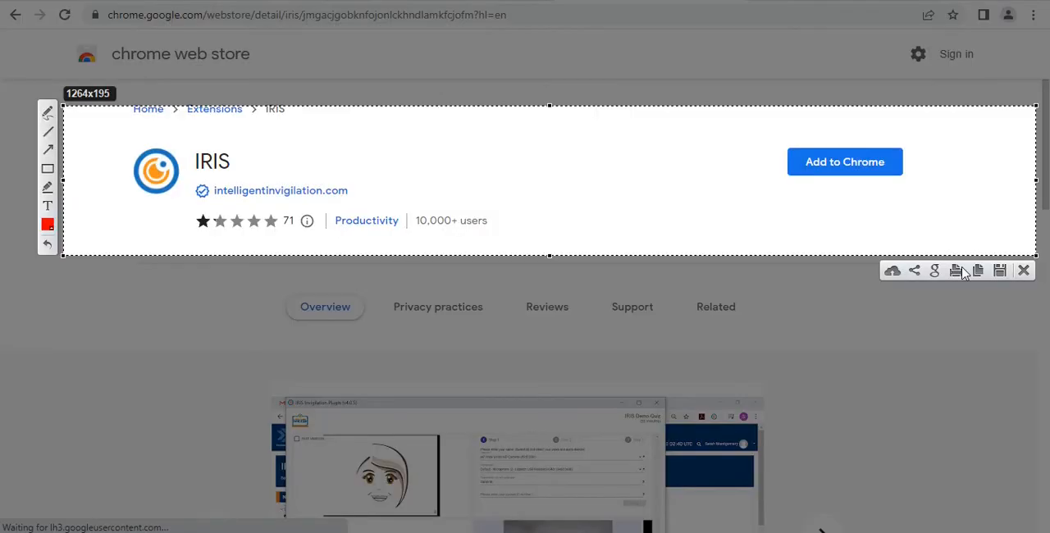
{"action": "left_click_drag", "start_coordinate": [112, 131], "coordinate": [172, 210]}
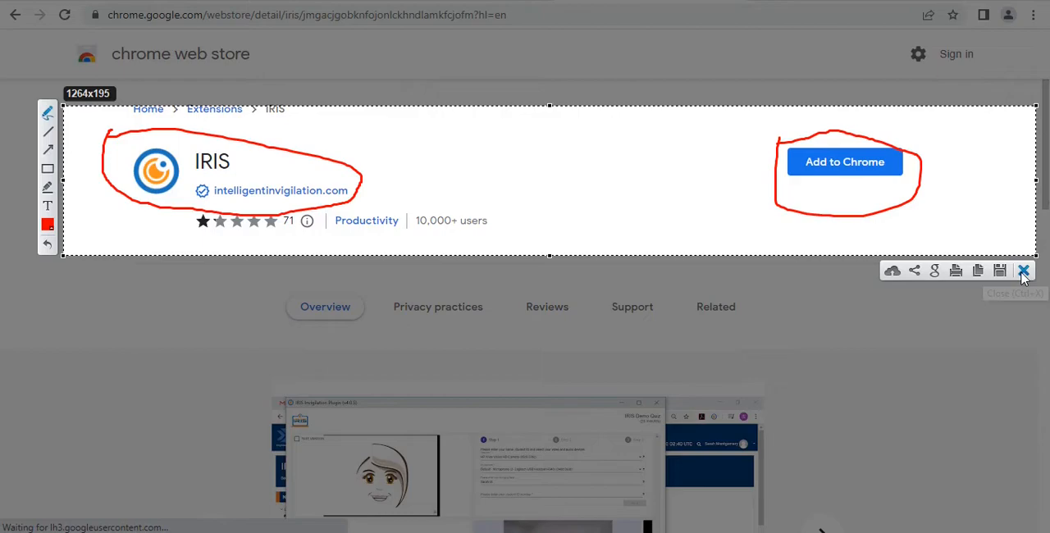
- Choose Add to Chrome on the IRIS store page to bring up the permissions prompt
{"action": "left_click", "coordinate": [1024, 271]}
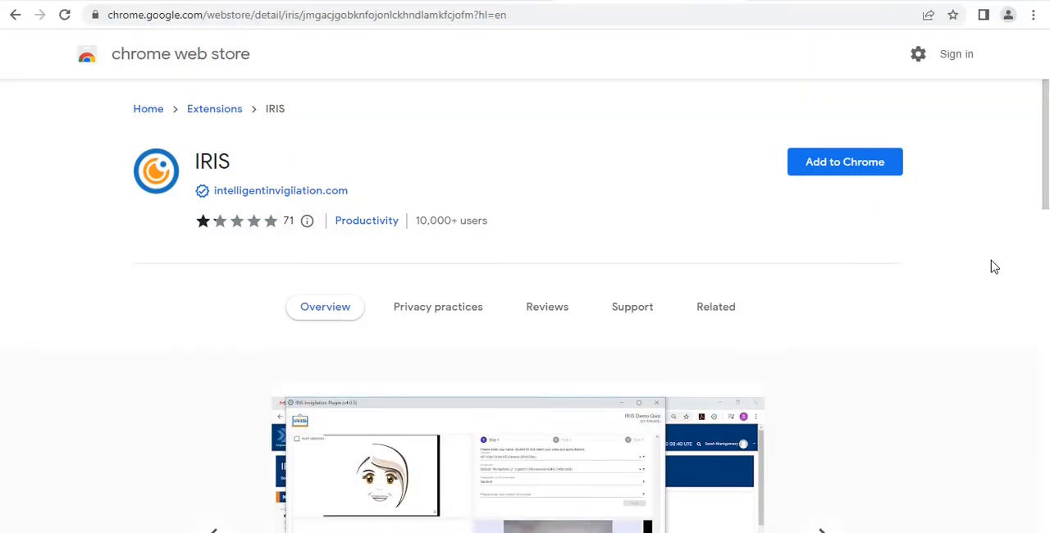
{"action": "left_click", "coordinate": [845, 161]}
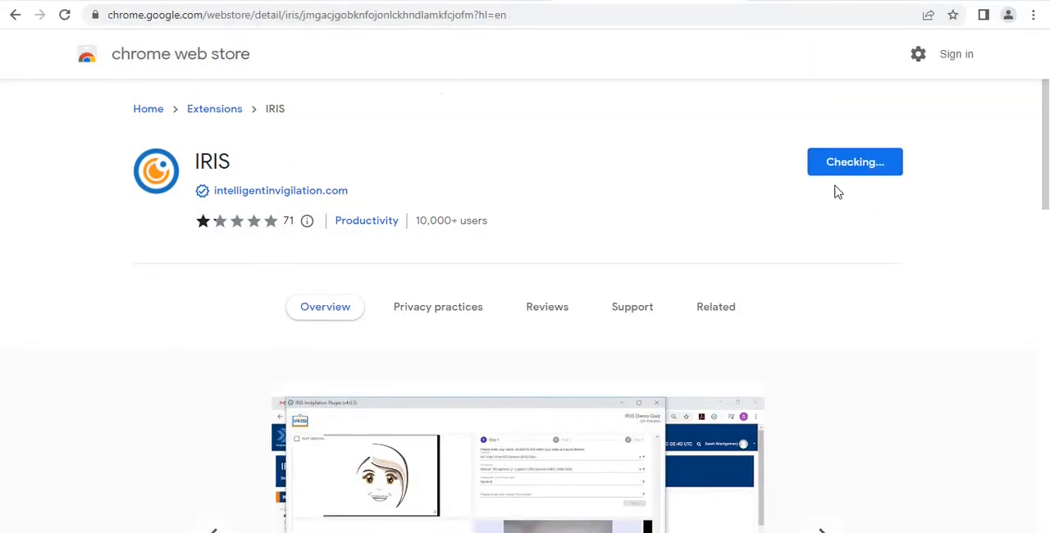
{"action": "left_click", "coordinate": [854, 161]}
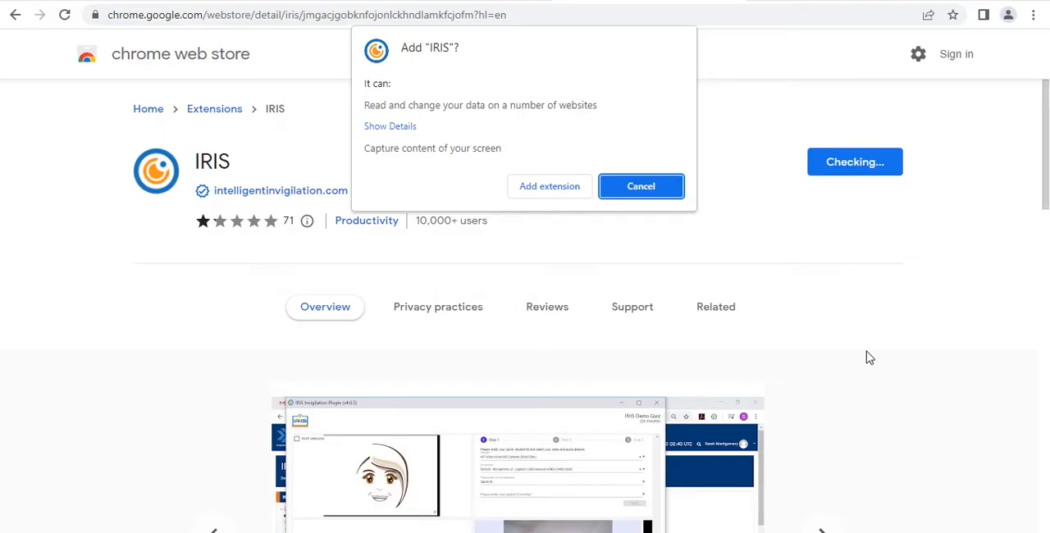
{"action": "mouse_move", "coordinate": [873, 531]}
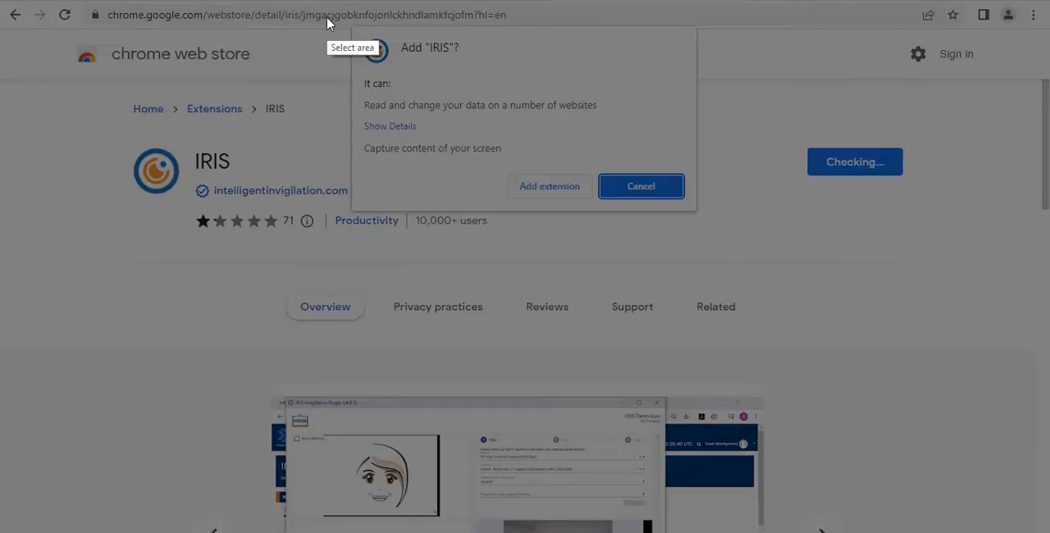
{"action": "mouse_move", "coordinate": [345, 31]}
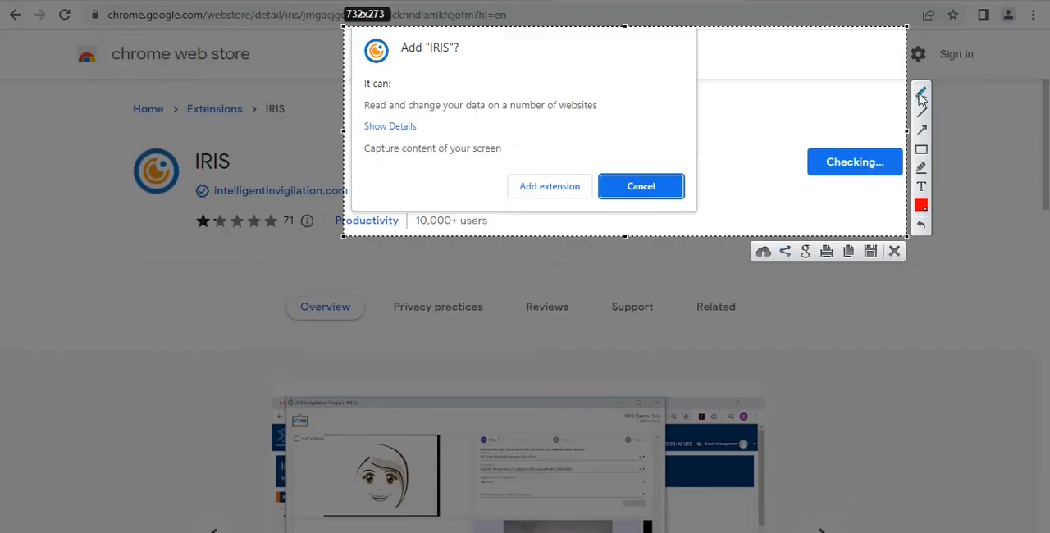
{"action": "mouse_move", "coordinate": [601, 205]}
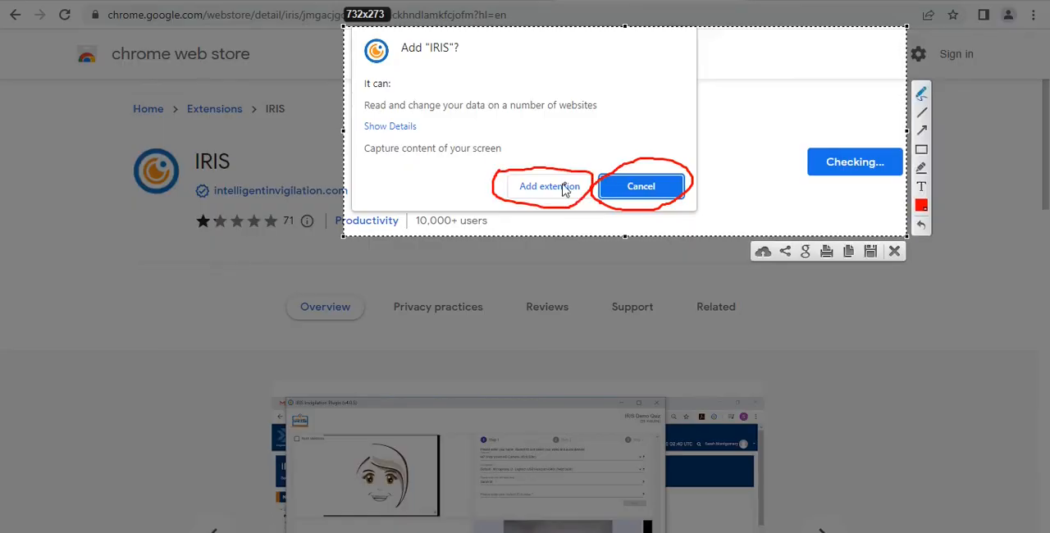
{"action": "mouse_move", "coordinate": [867, 230]}
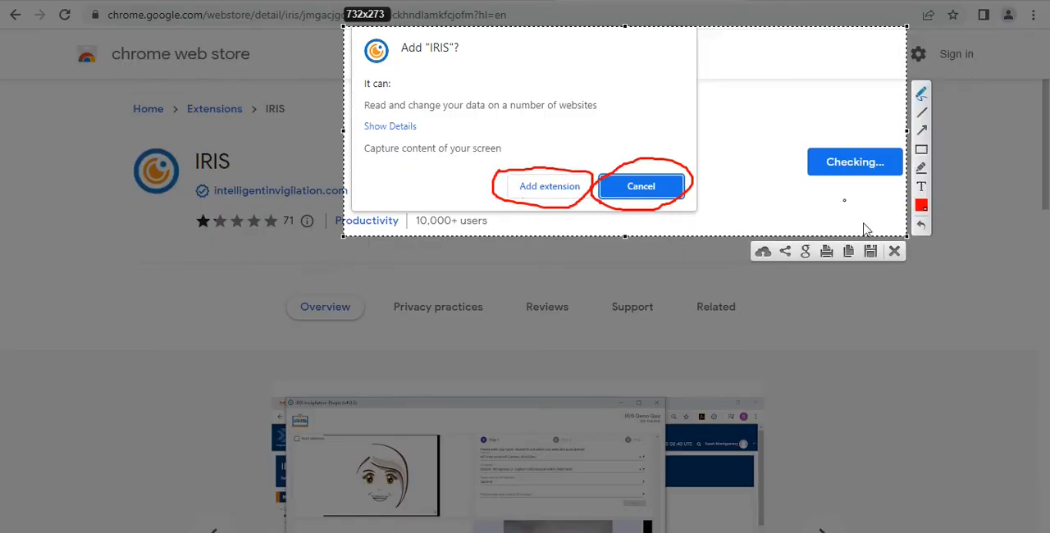
- Confirm Add extension so Chrome reports IRIS has been added
{"action": "left_click", "coordinate": [640, 185]}
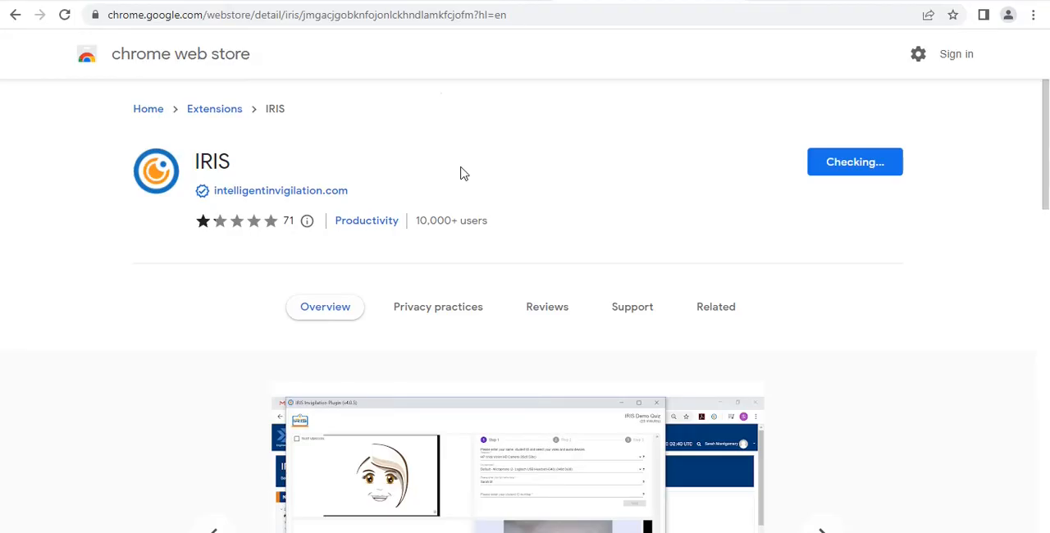
{"action": "left_click", "coordinate": [854, 161]}
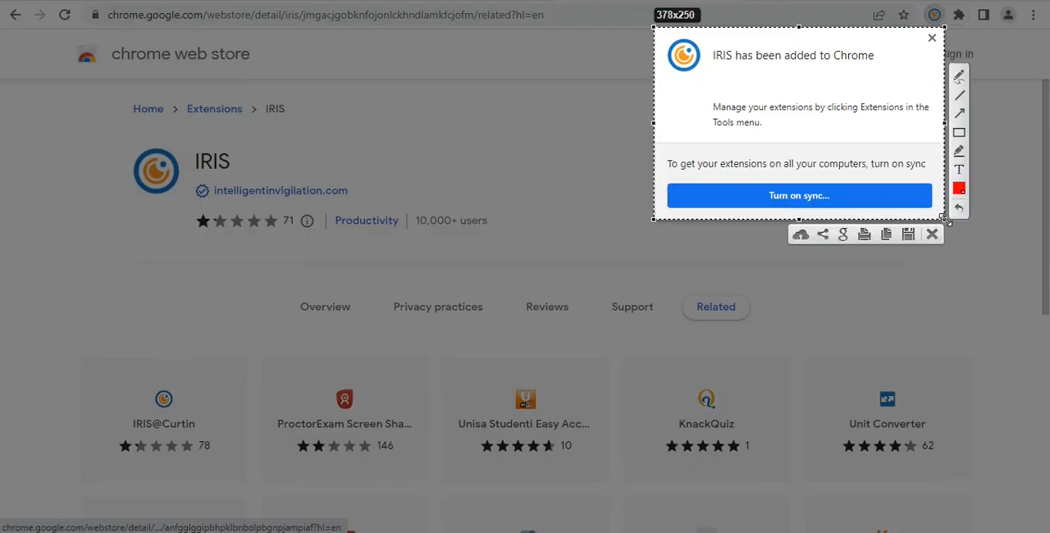
{"action": "mouse_move", "coordinate": [958, 75]}
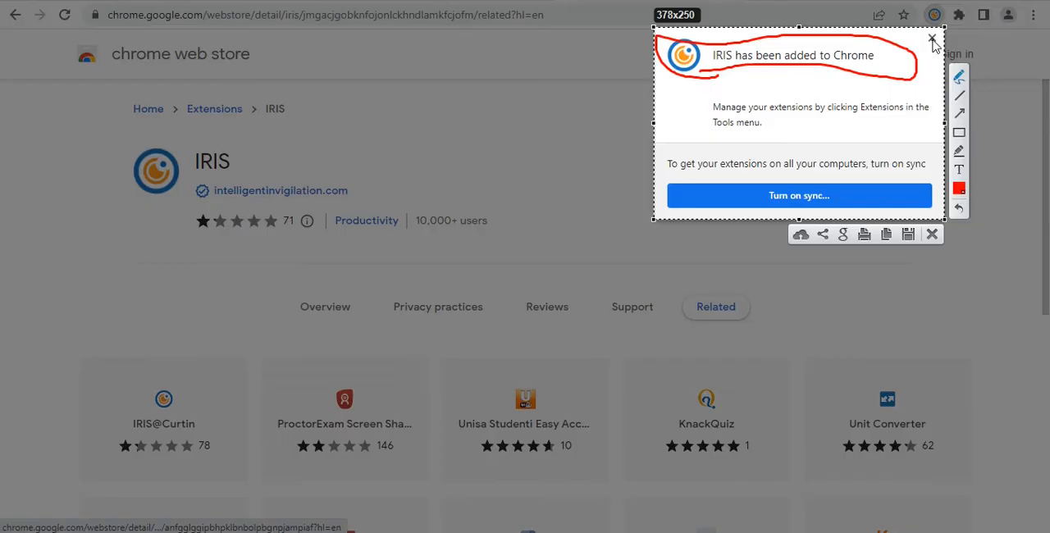
{"action": "mouse_move", "coordinate": [945, 144]}
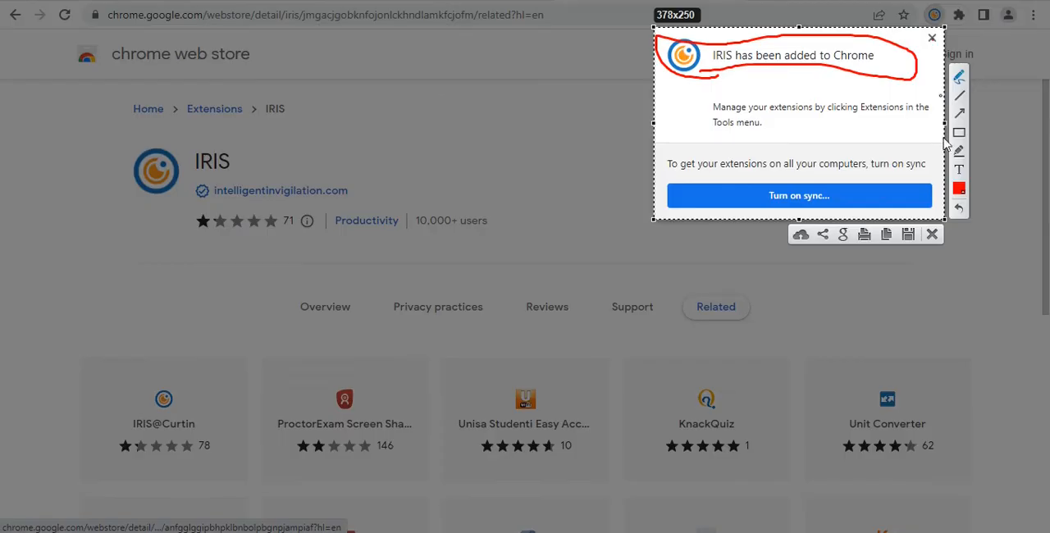
- Dismiss the 'IRIS has been added to Chrome' notice and point out the Extensions icon
{"action": "left_click", "coordinate": [932, 38]}
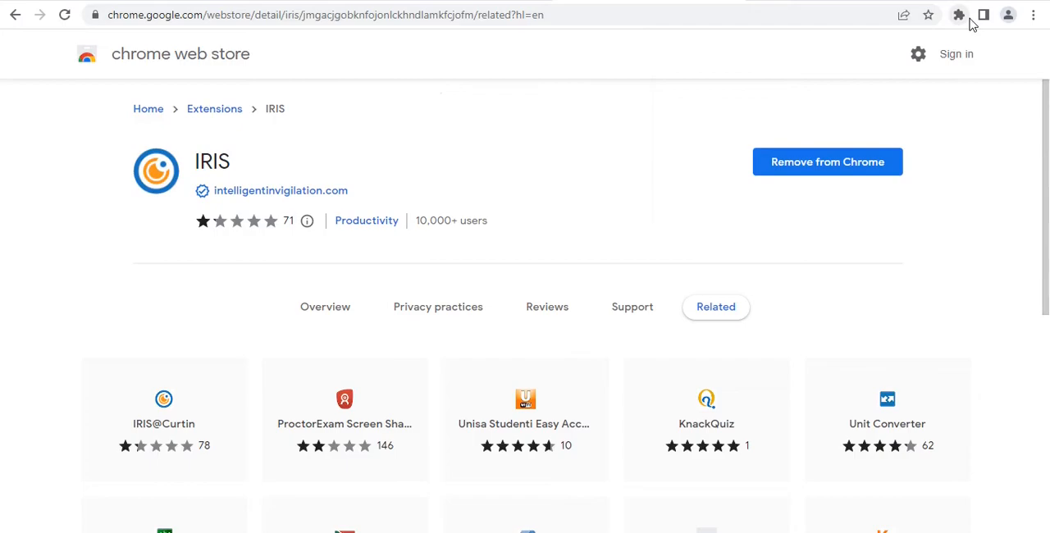
{"action": "mouse_move", "coordinate": [952, 27]}
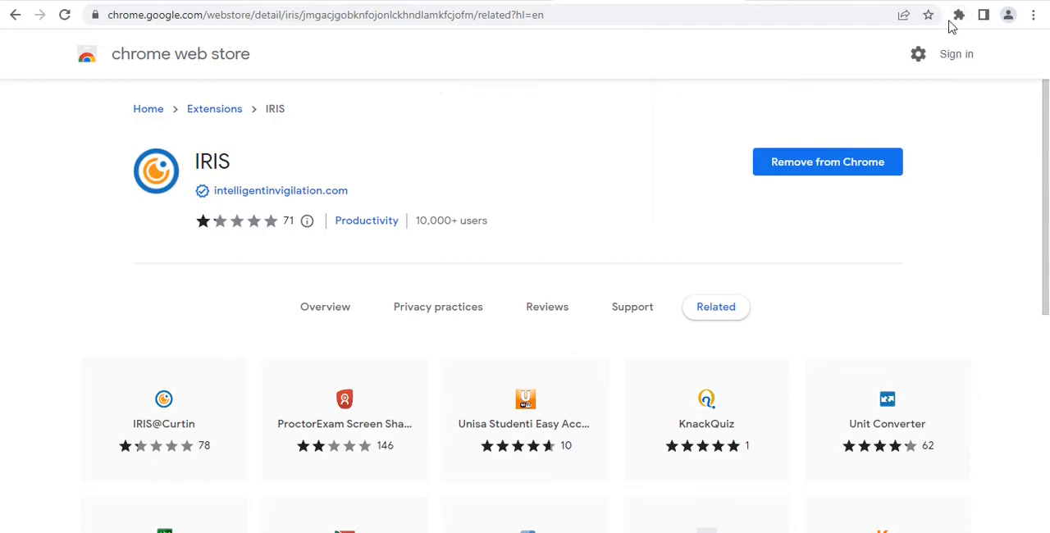
{"action": "mouse_move", "coordinate": [958, 14]}
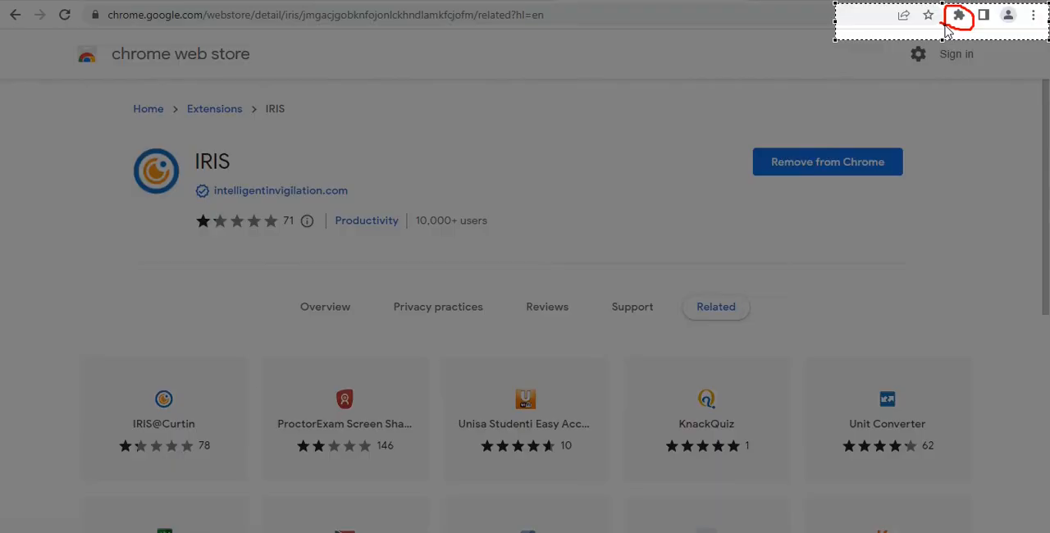
{"action": "left_click", "coordinate": [958, 15]}
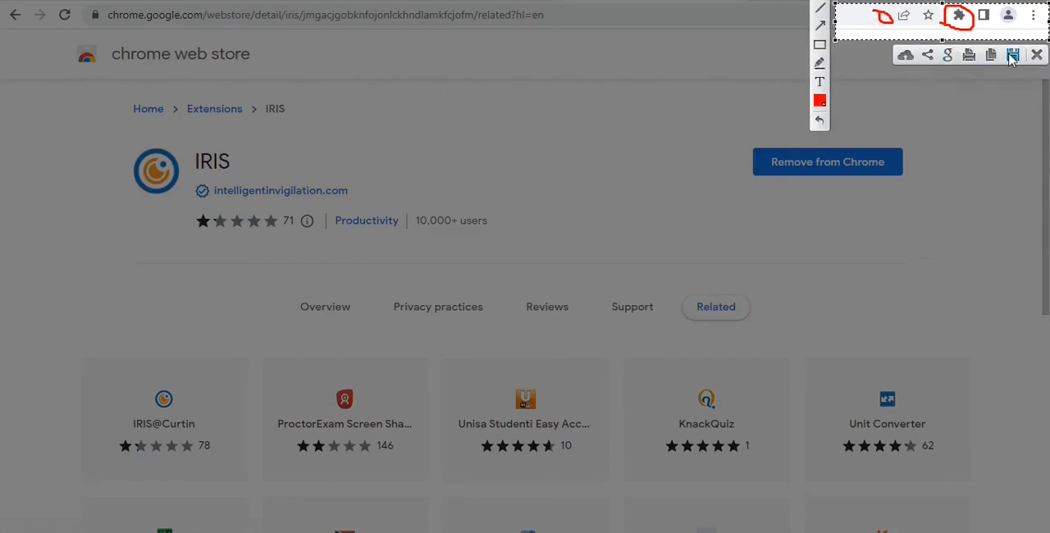
- Pin IRIS to the toolbar from the Extensions list
{"action": "left_click", "coordinate": [958, 14]}
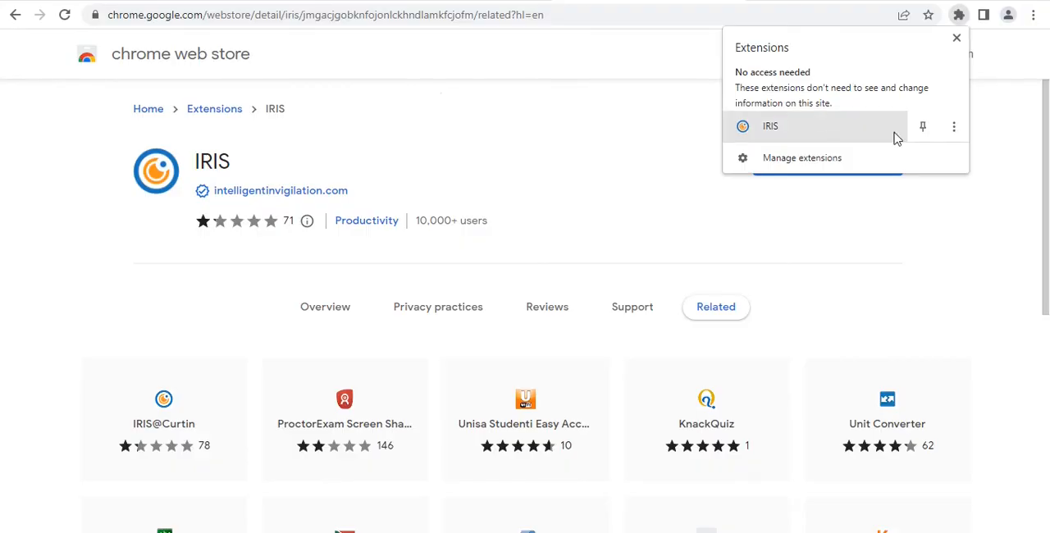
{"action": "mouse_move", "coordinate": [922, 127]}
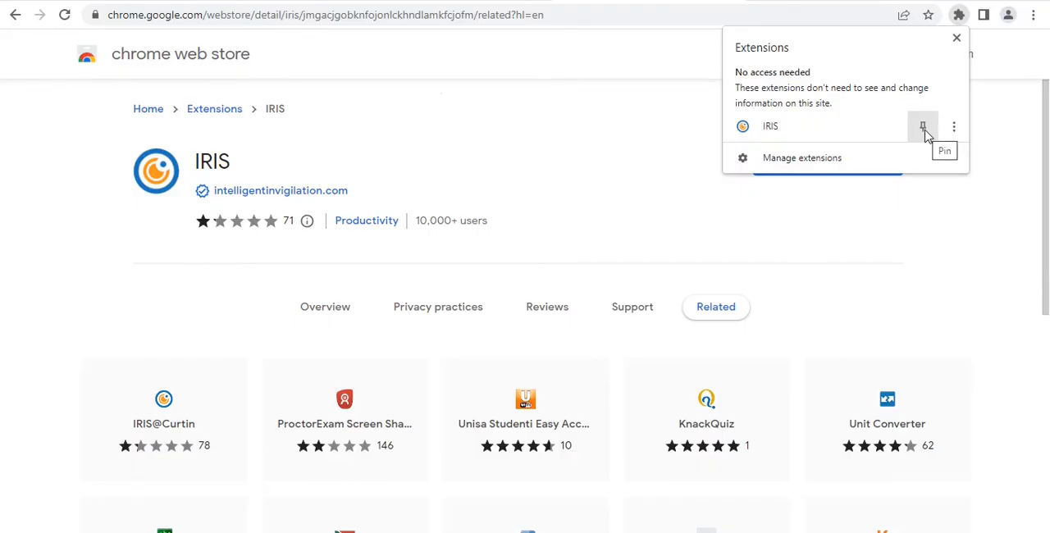
{"action": "mouse_move", "coordinate": [927, 134]}
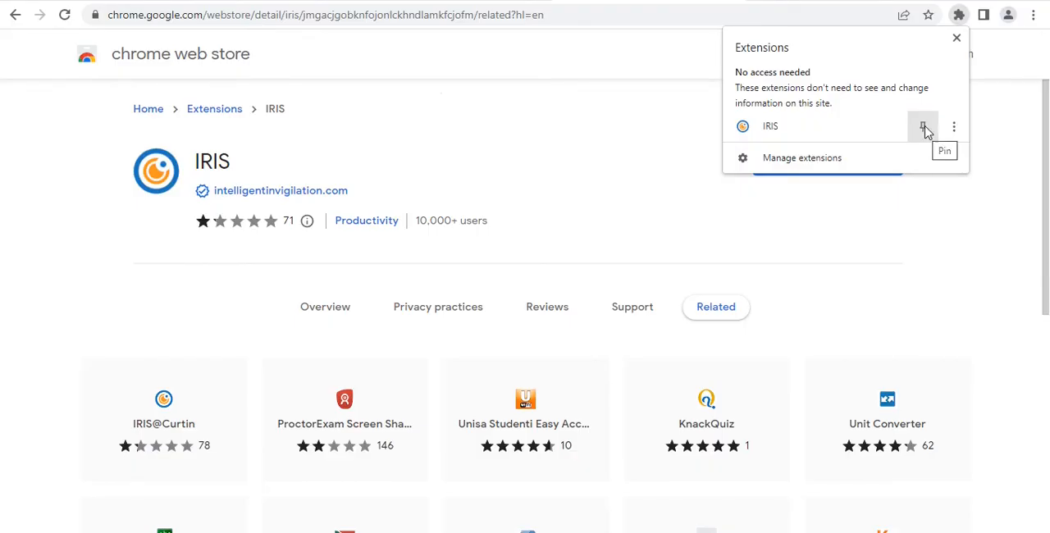
{"action": "left_click", "coordinate": [922, 126]}
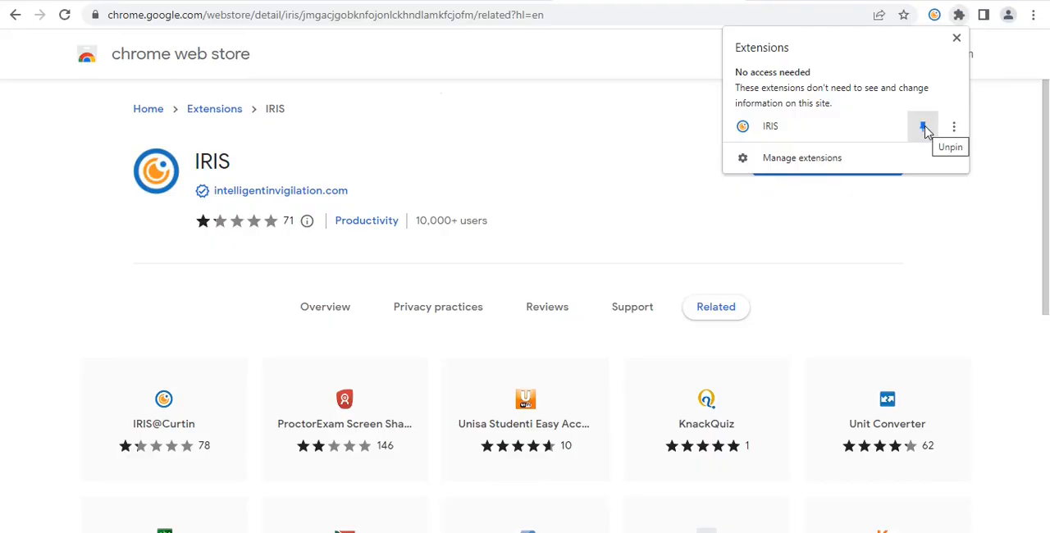